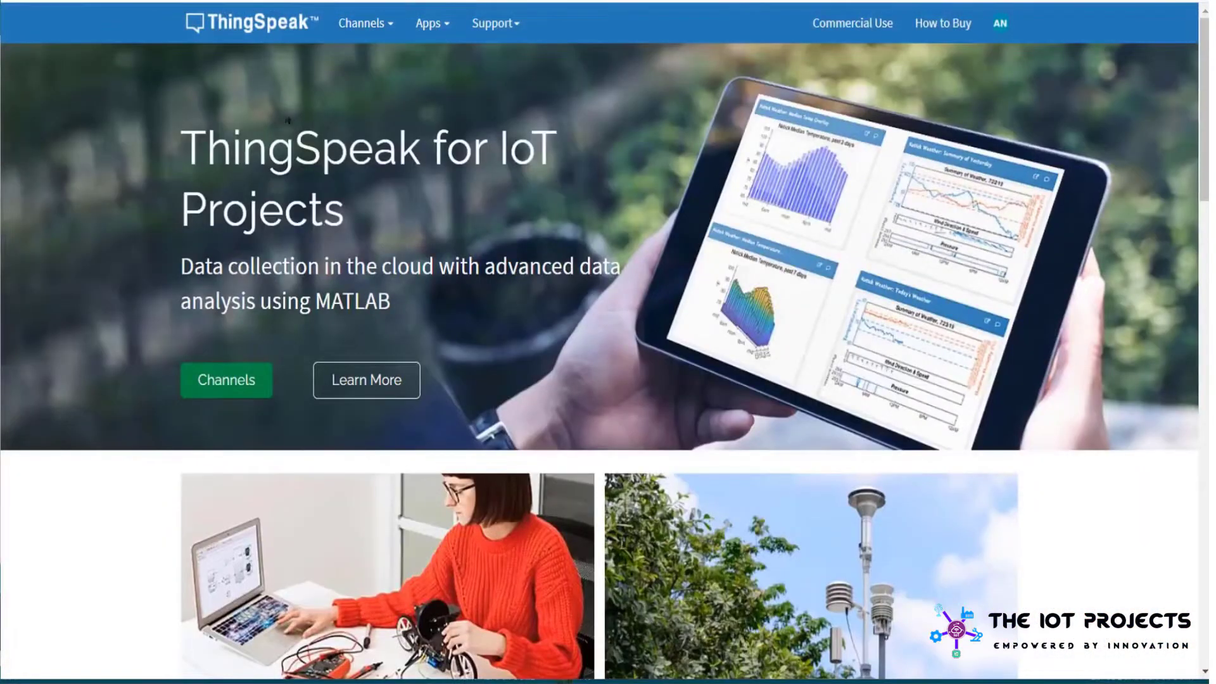
# Open My Channels, listing Air Quality Monitoring, LPG Prepaid Gas Monitoring and Weather Station.
pyautogui.scroll(-3)
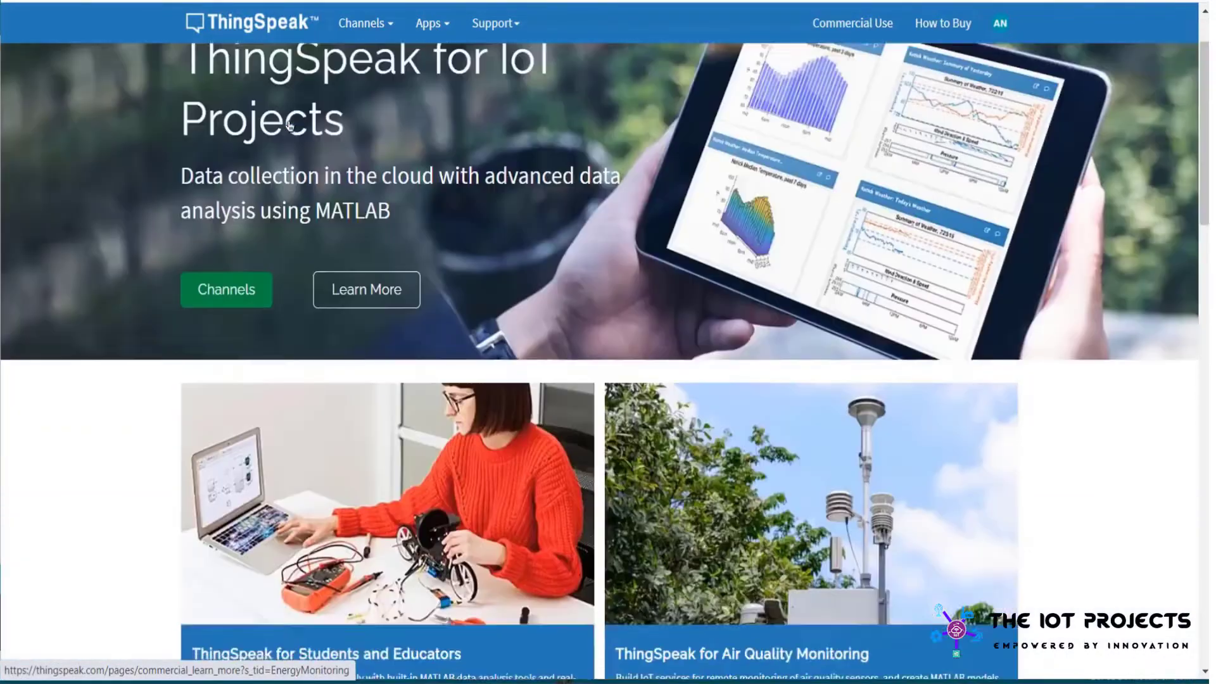
pyautogui.click(998, 23)
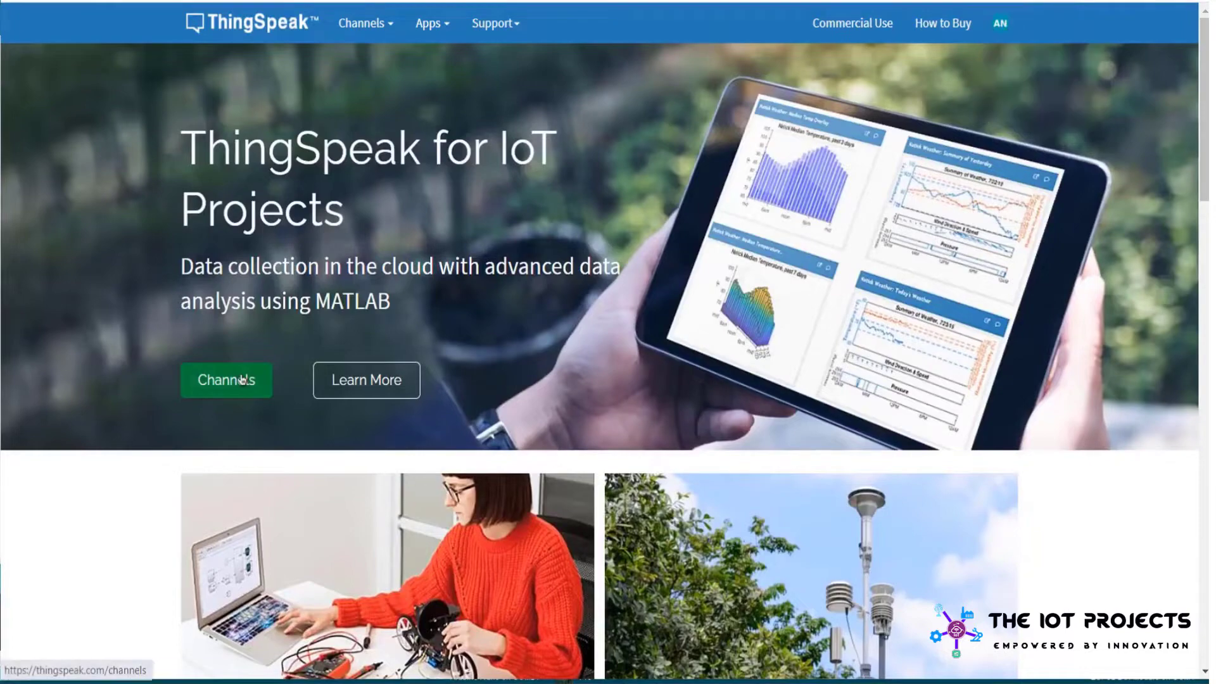
pyautogui.click(226, 380)
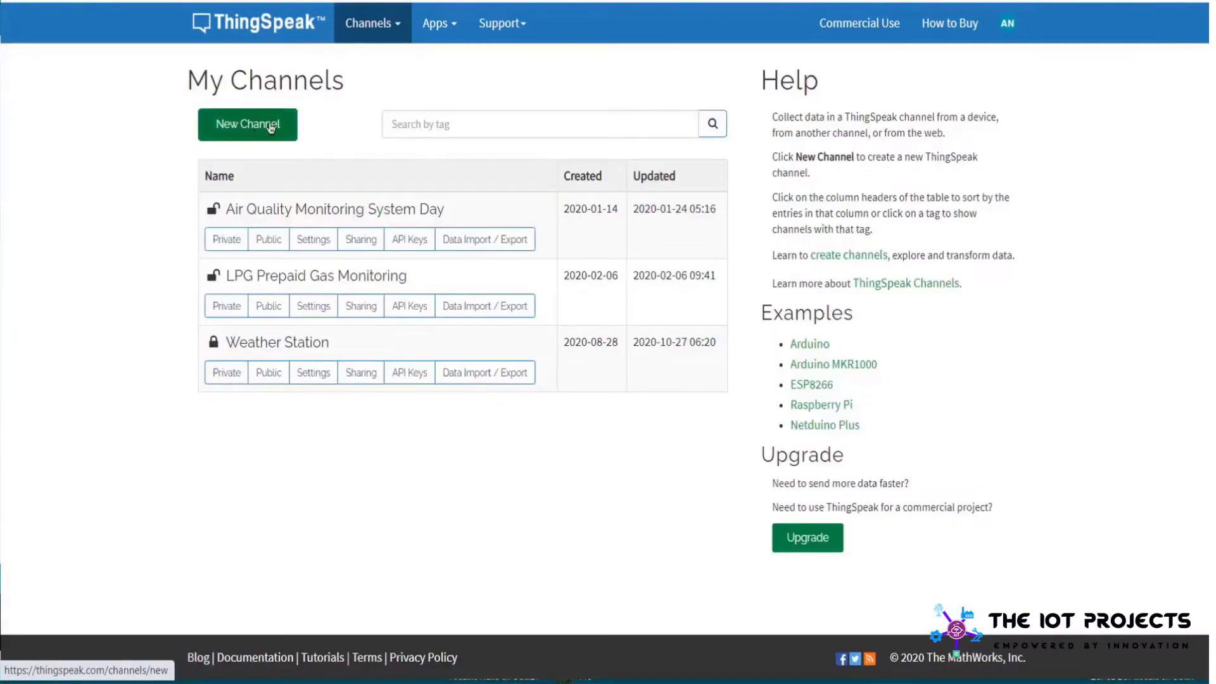
# Review Weather Station's seven field names, then show its write and read API keys.
pyautogui.click(313, 372)
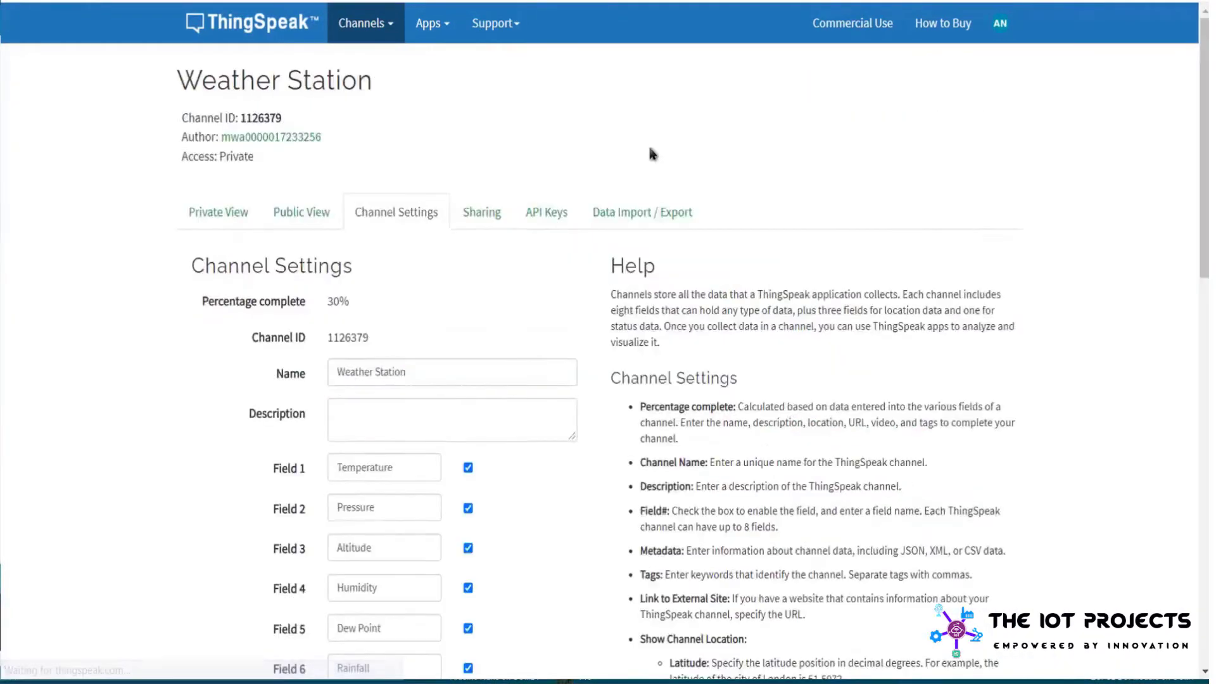
pyautogui.scroll(-3)
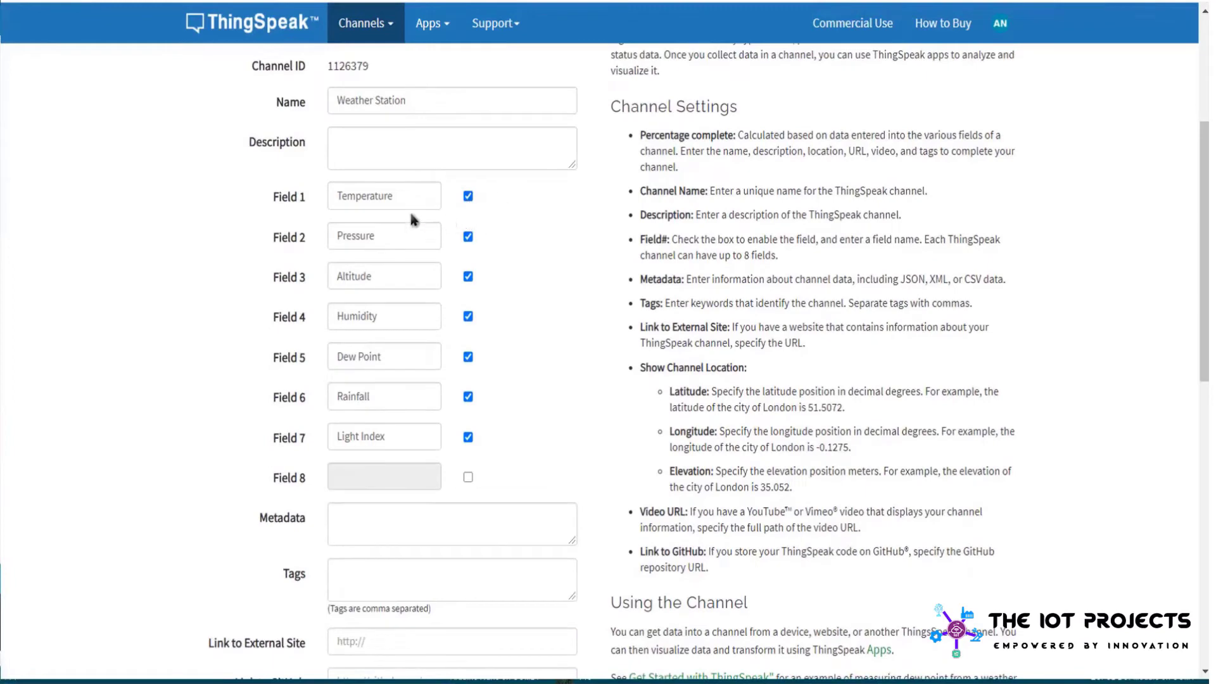
pyautogui.click(384, 316)
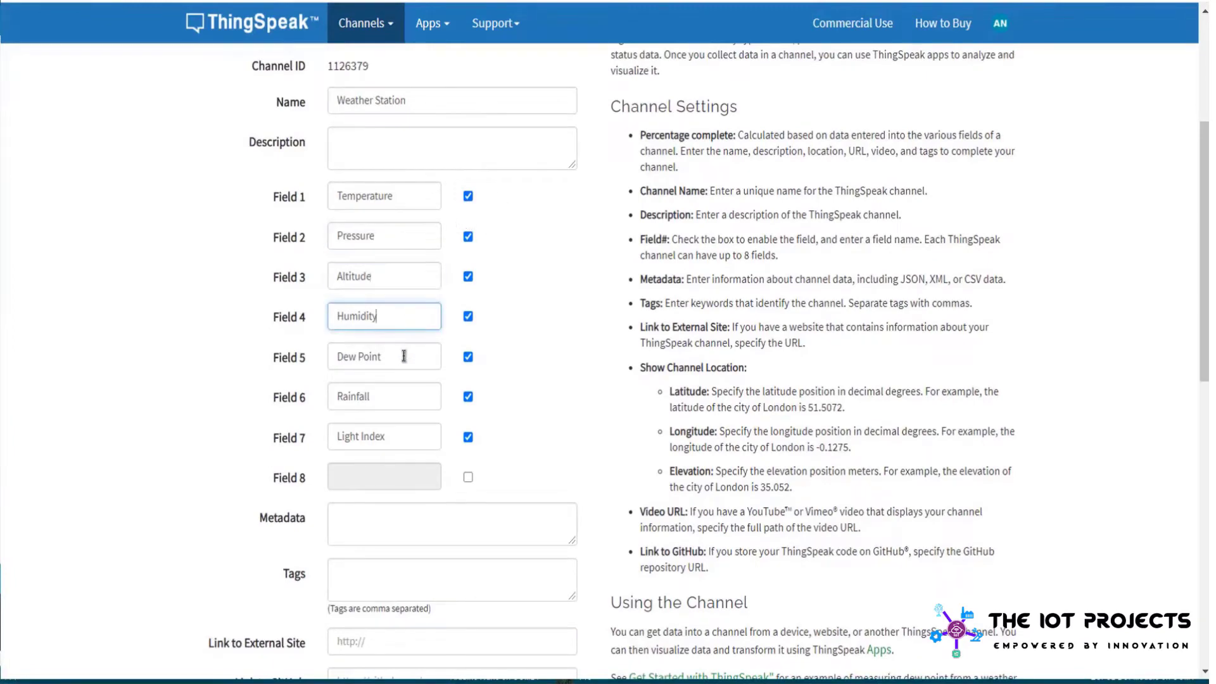
pyautogui.scroll(-3)
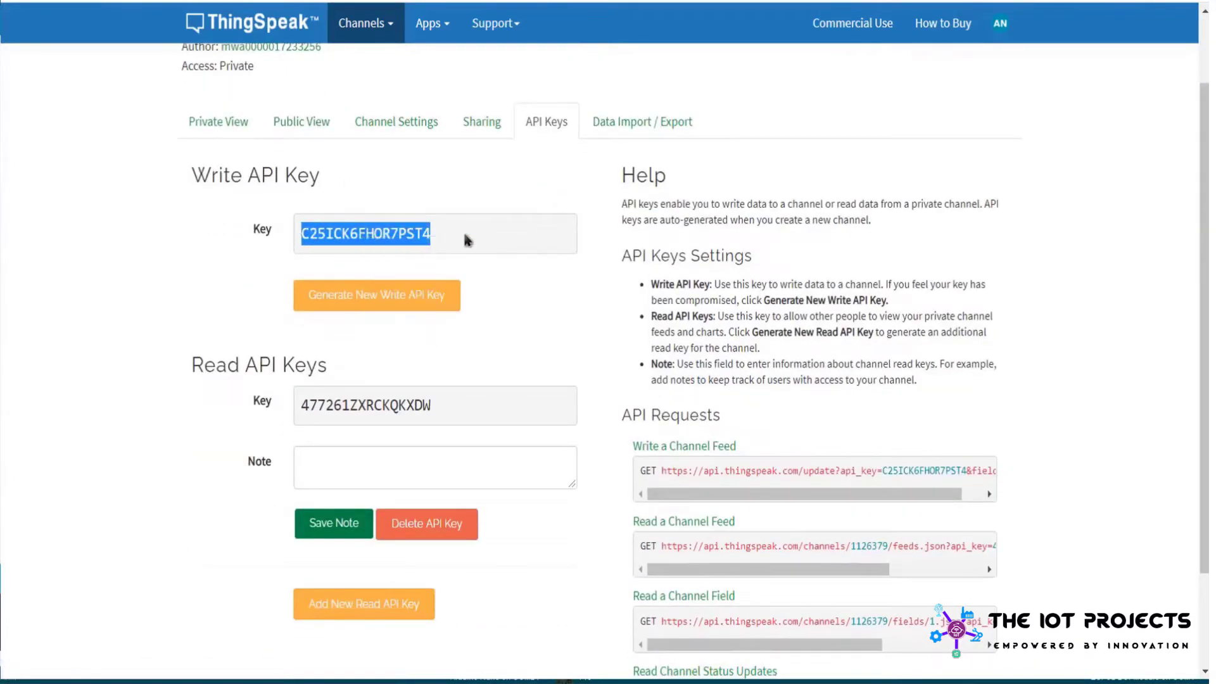
pyautogui.click(434, 233)
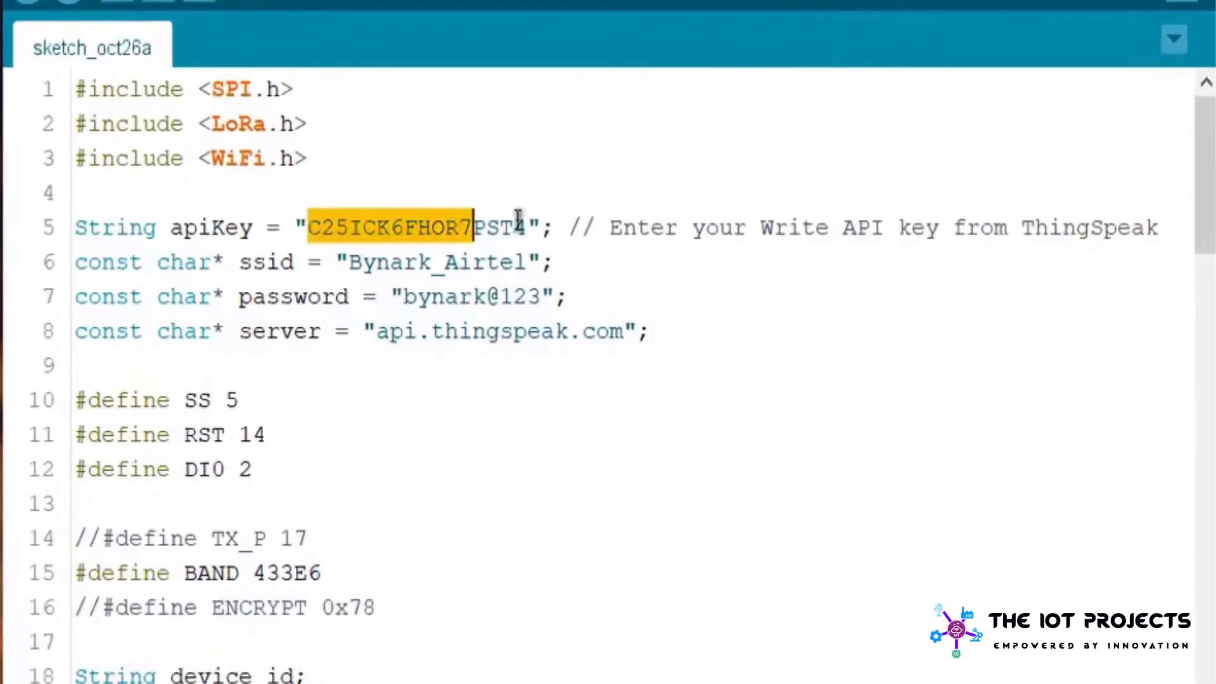
pyautogui.press('Delete')
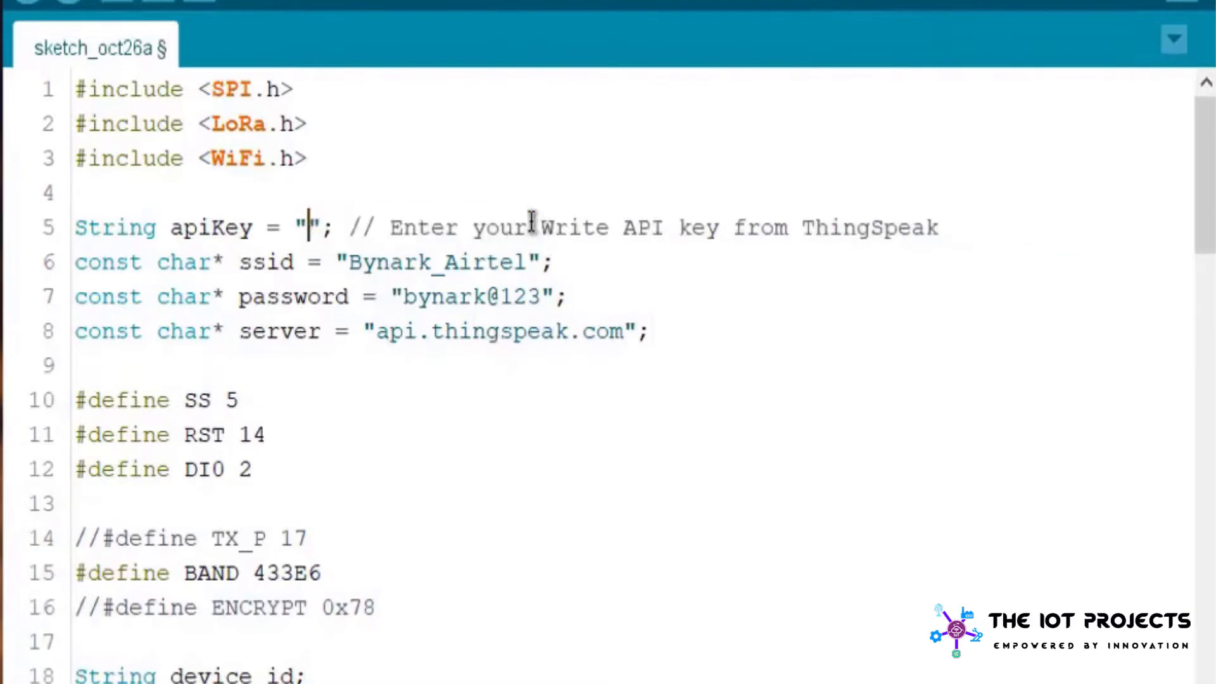
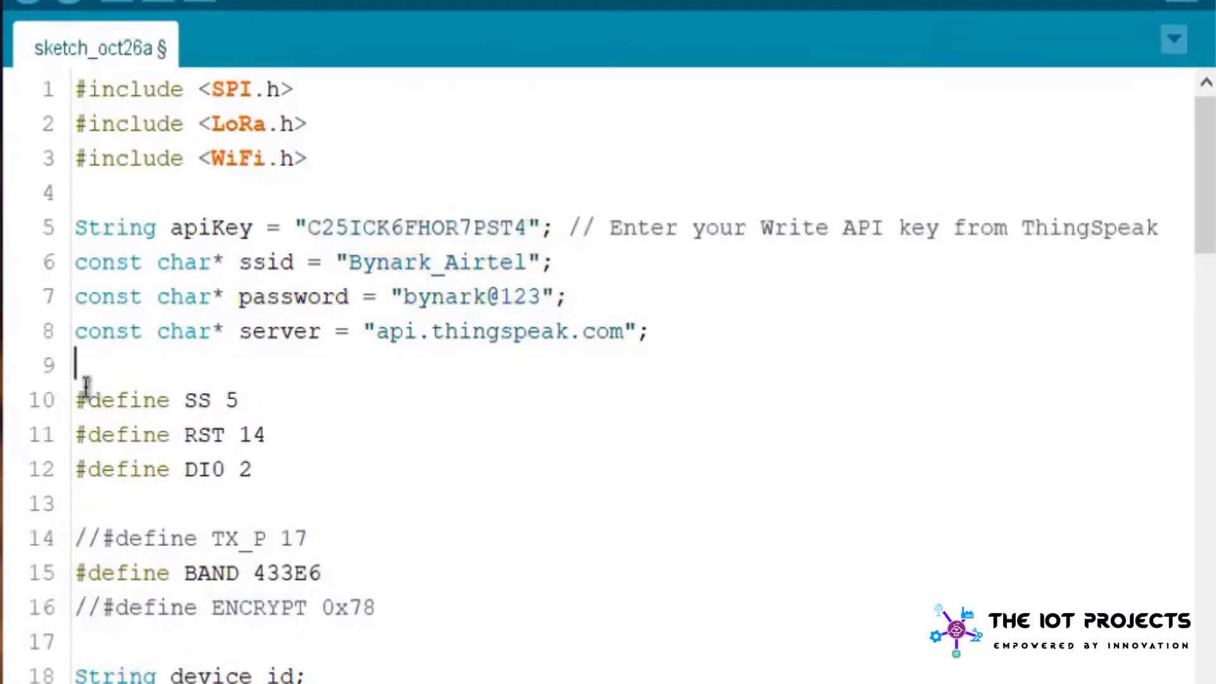
# Scroll down to review the postStr code uploading the seven fields.
pyautogui.scroll(-3)
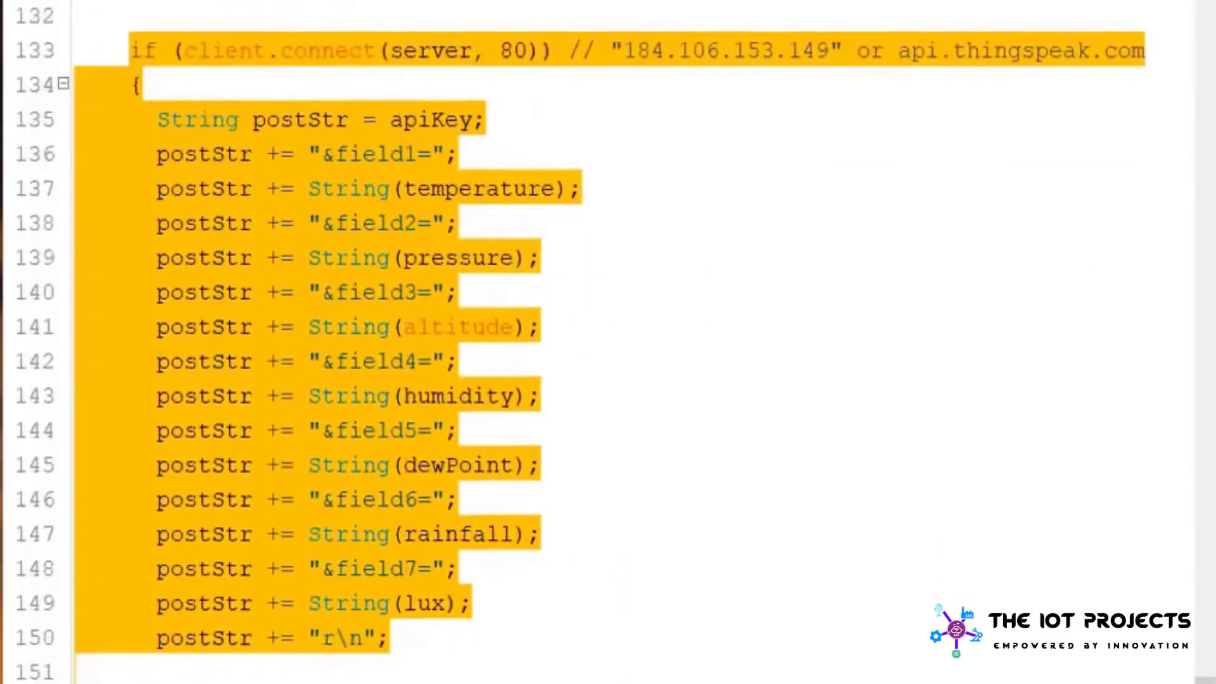
pyautogui.scroll(-3)
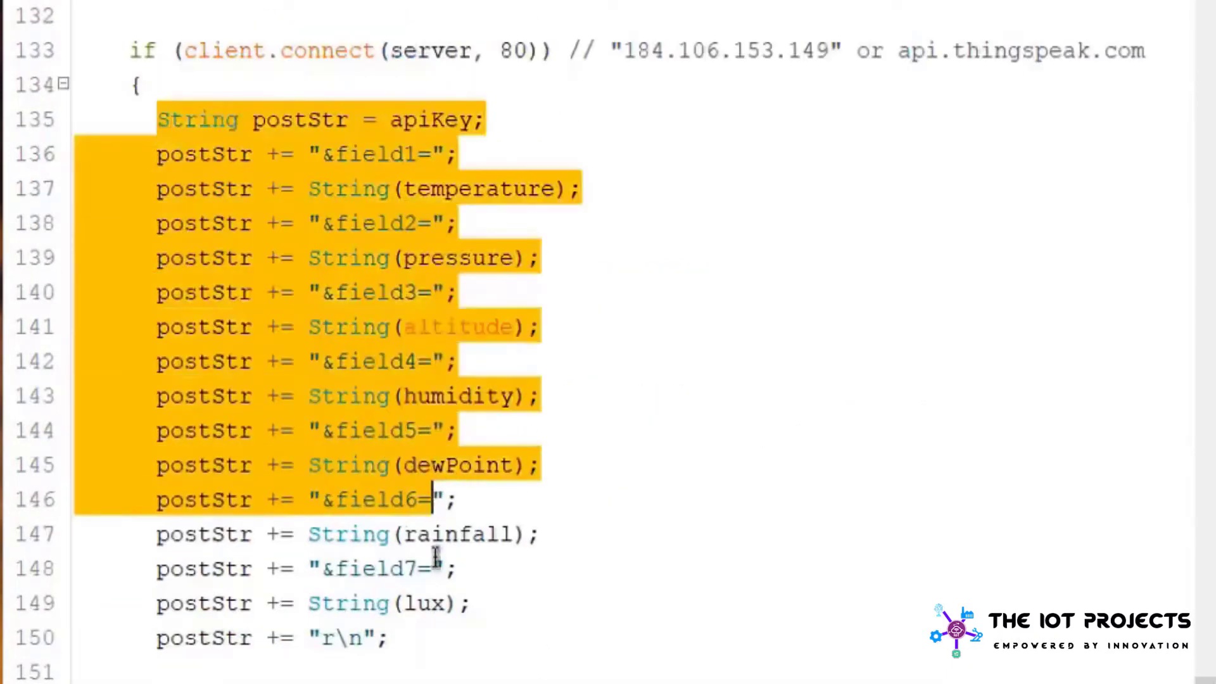
pyautogui.scroll(-3)
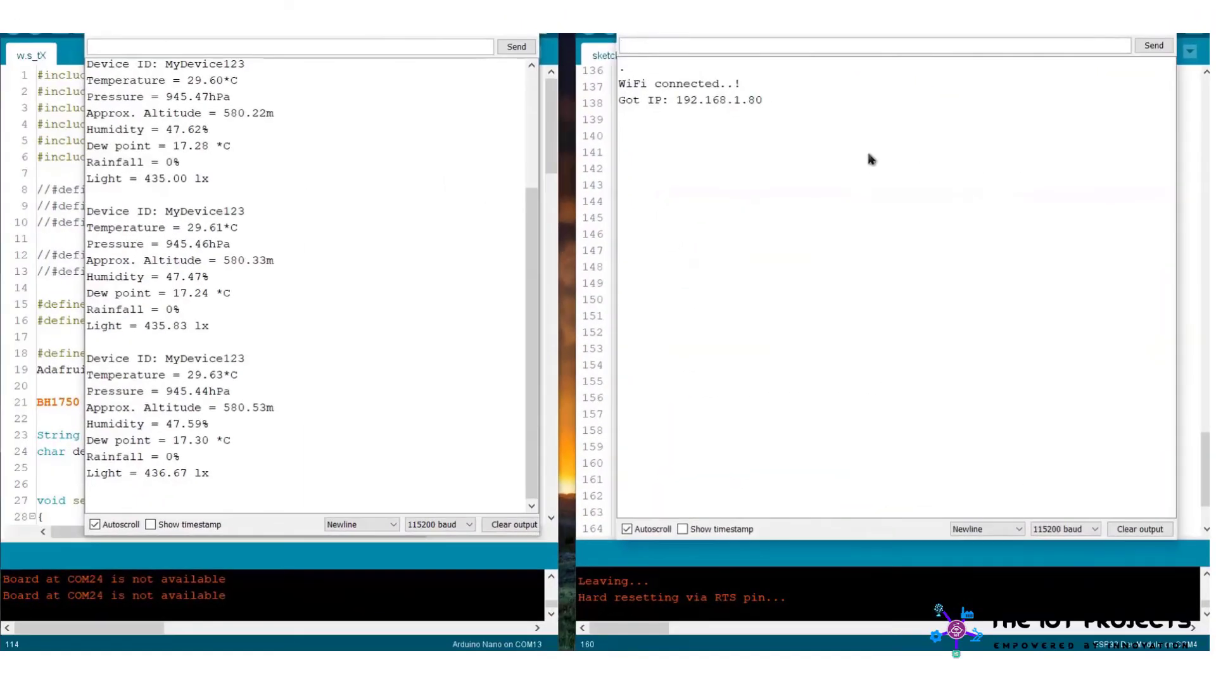
# Clear the transmitter's Serial Monitor output and watch the gateway send a packet to ThingSpeak.
pyautogui.click(512, 524)
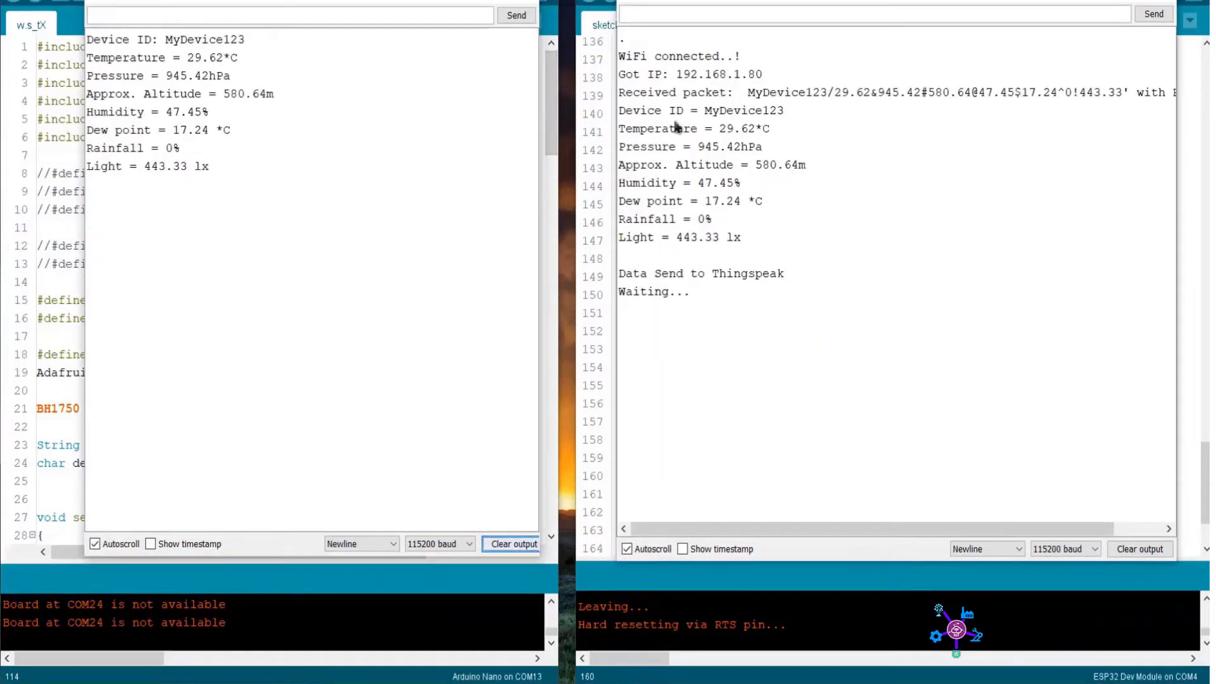
pyautogui.moveTo(733, 280)
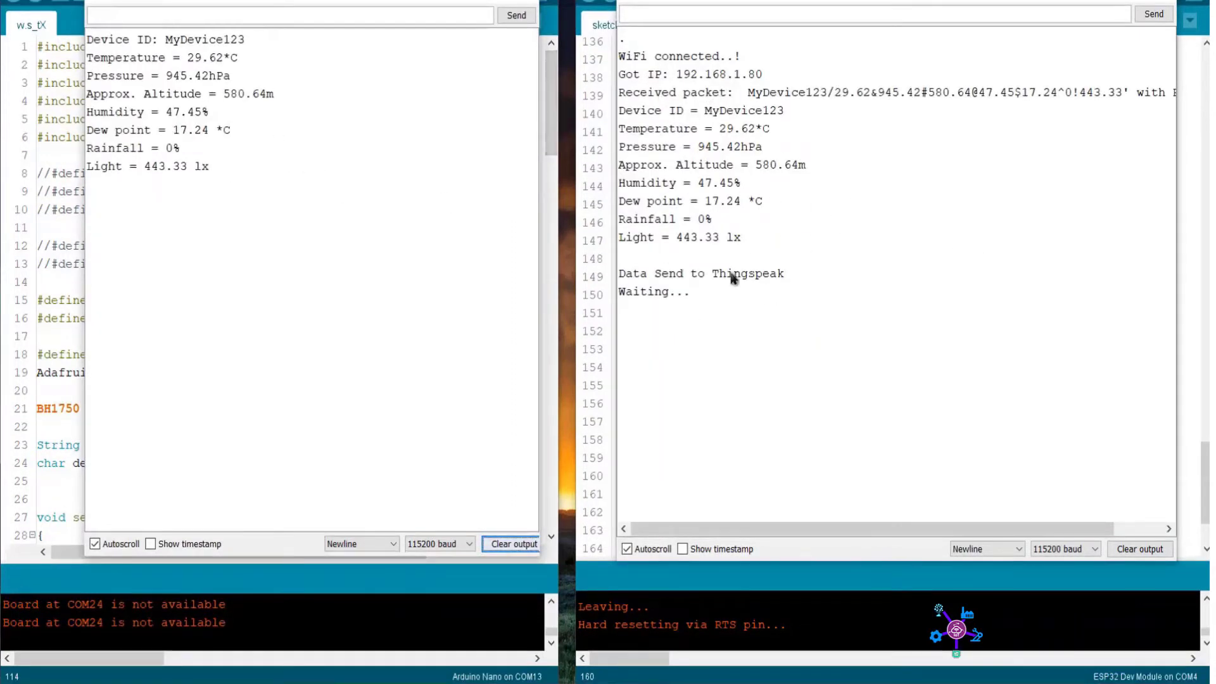
pyautogui.moveTo(868, 350)
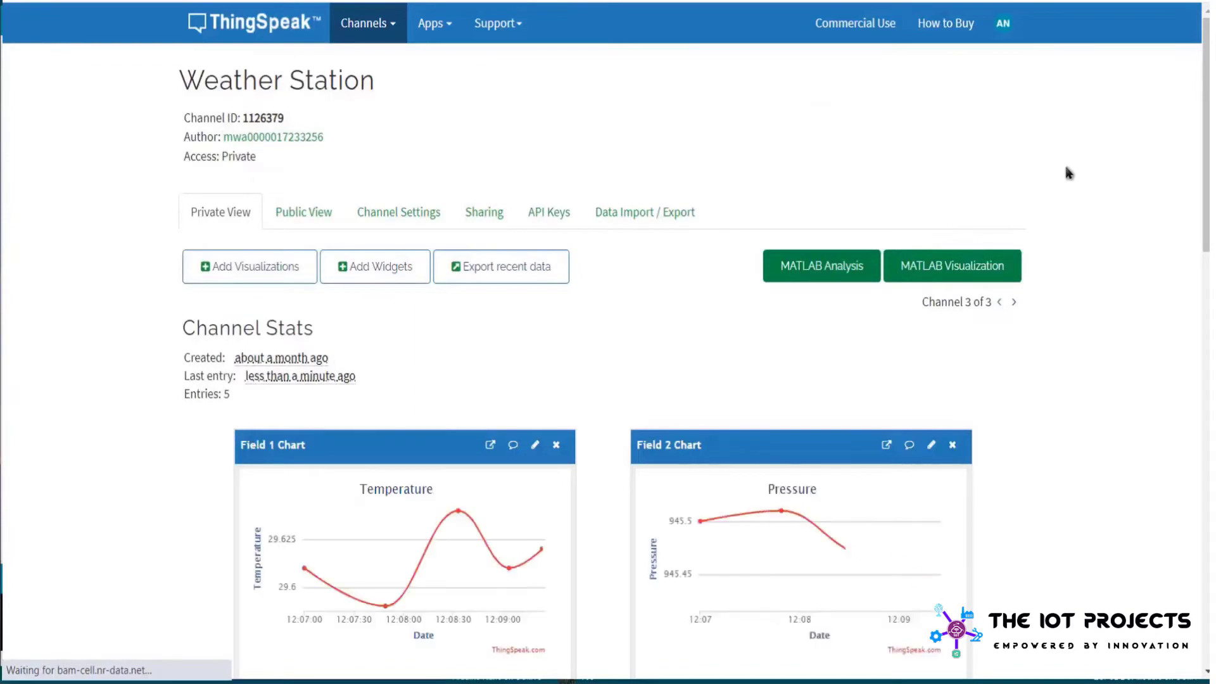
# Scroll through the Weather Station Field 1 to Field 7 charts showing new readings.
pyautogui.scroll(-3)
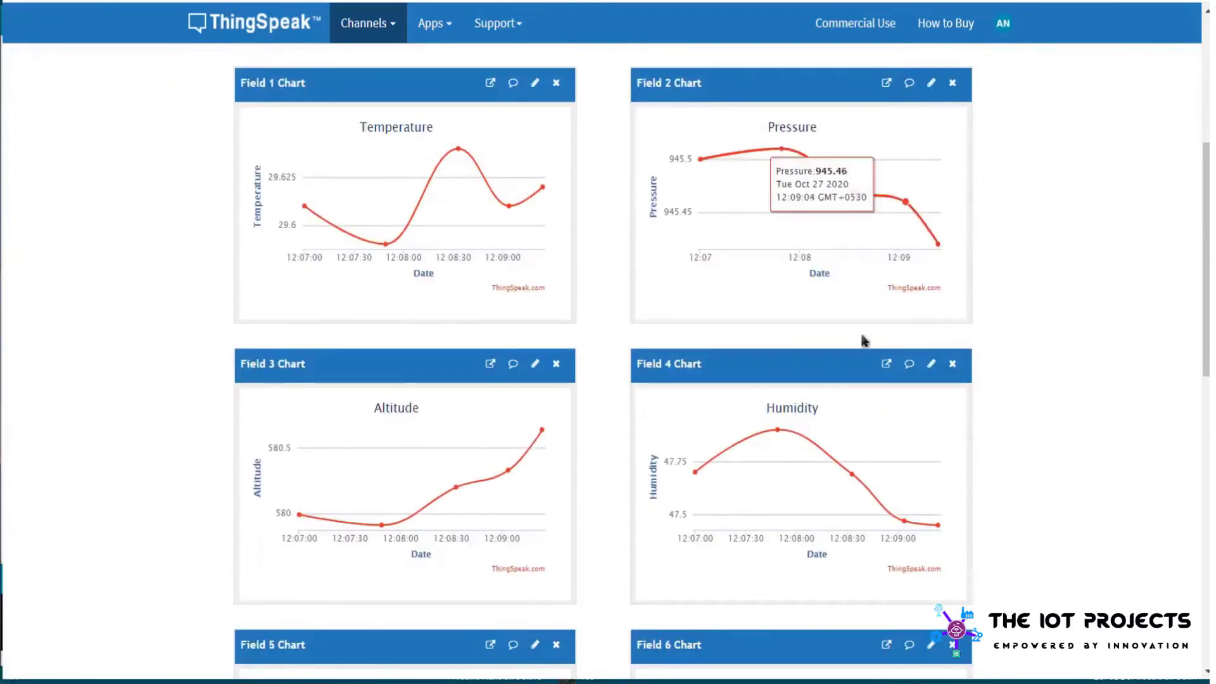
pyautogui.scroll(-3)
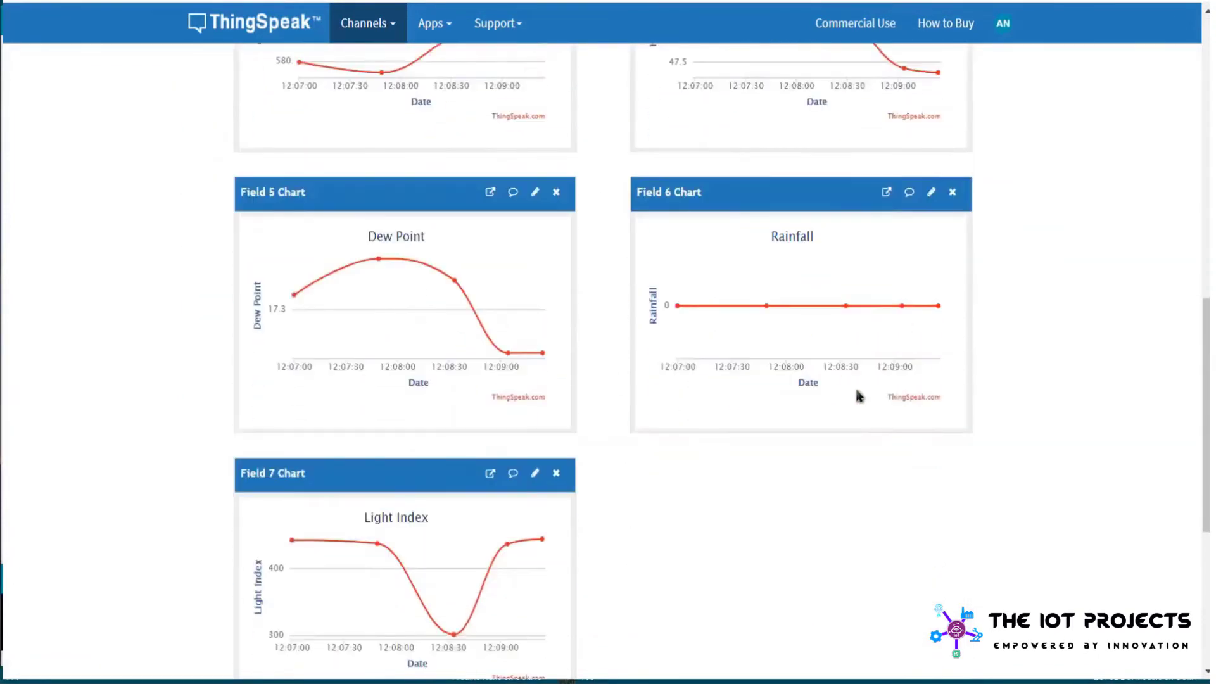
pyautogui.scroll(3)
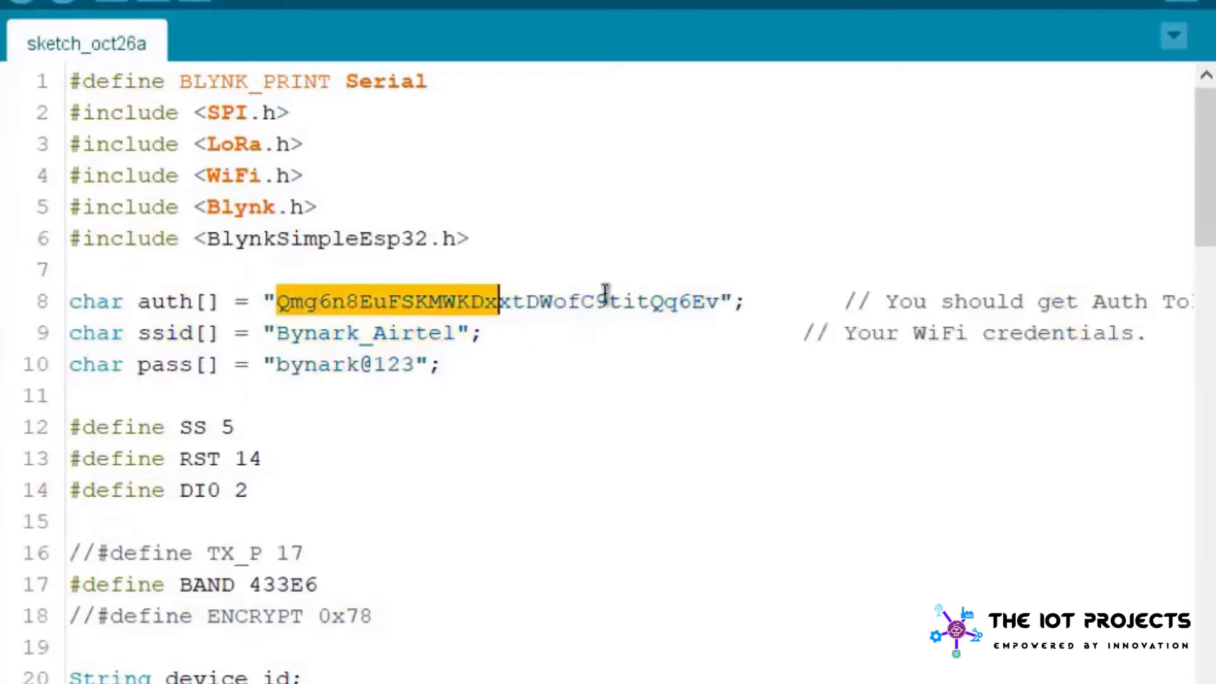
pyautogui.scroll(-3)
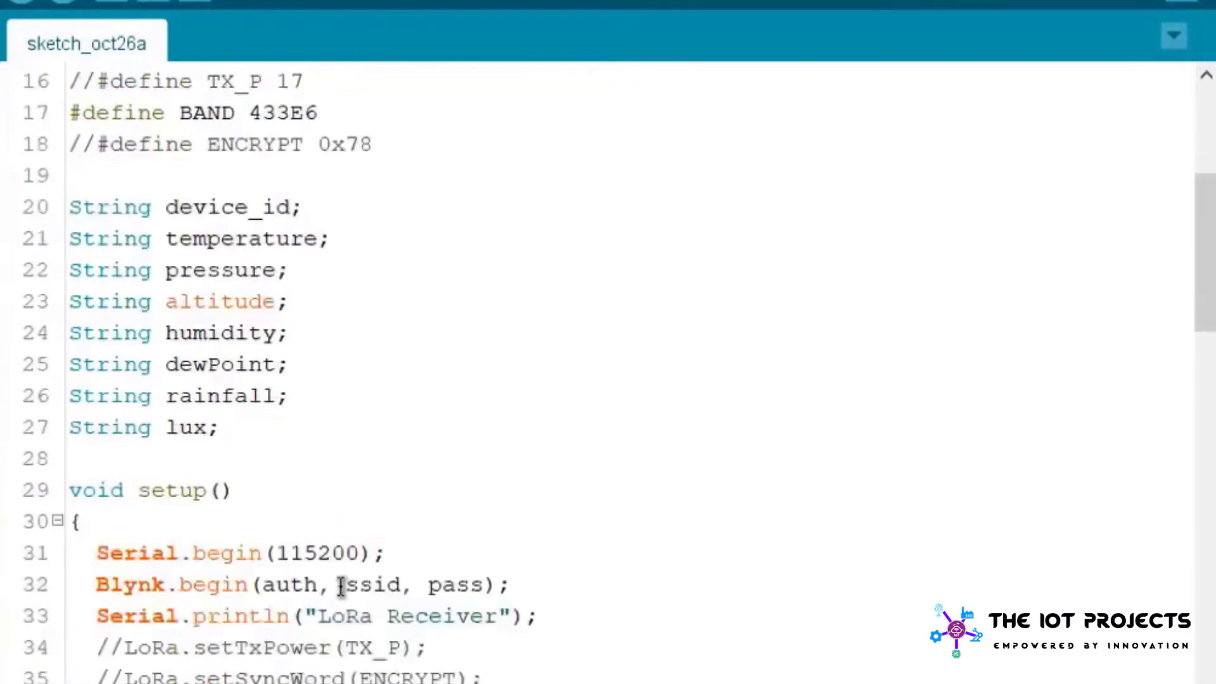
pyautogui.scroll(-3)
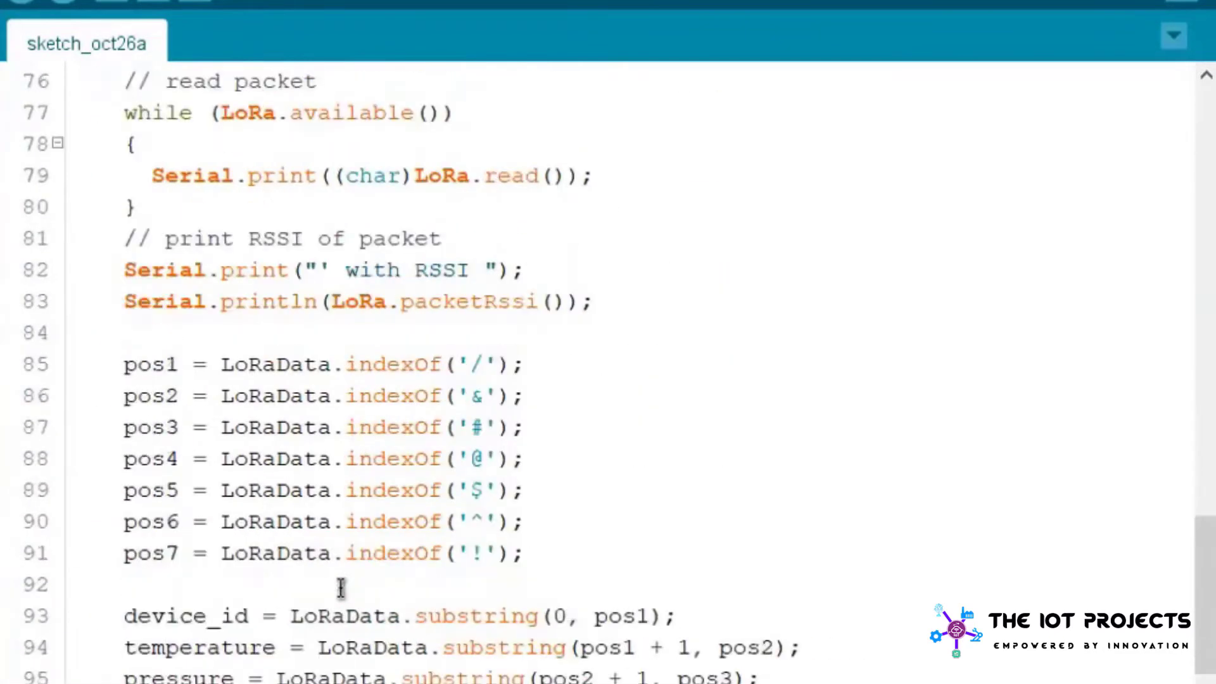
pyautogui.scroll(3)
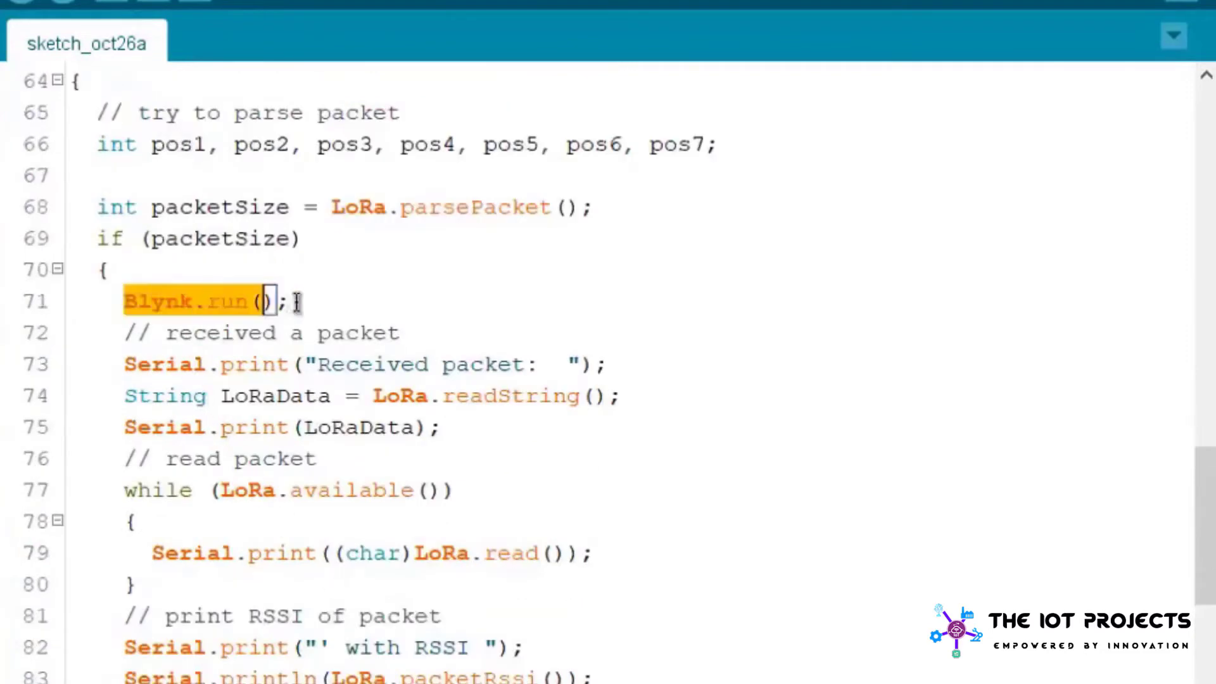
pyautogui.scroll(-3)
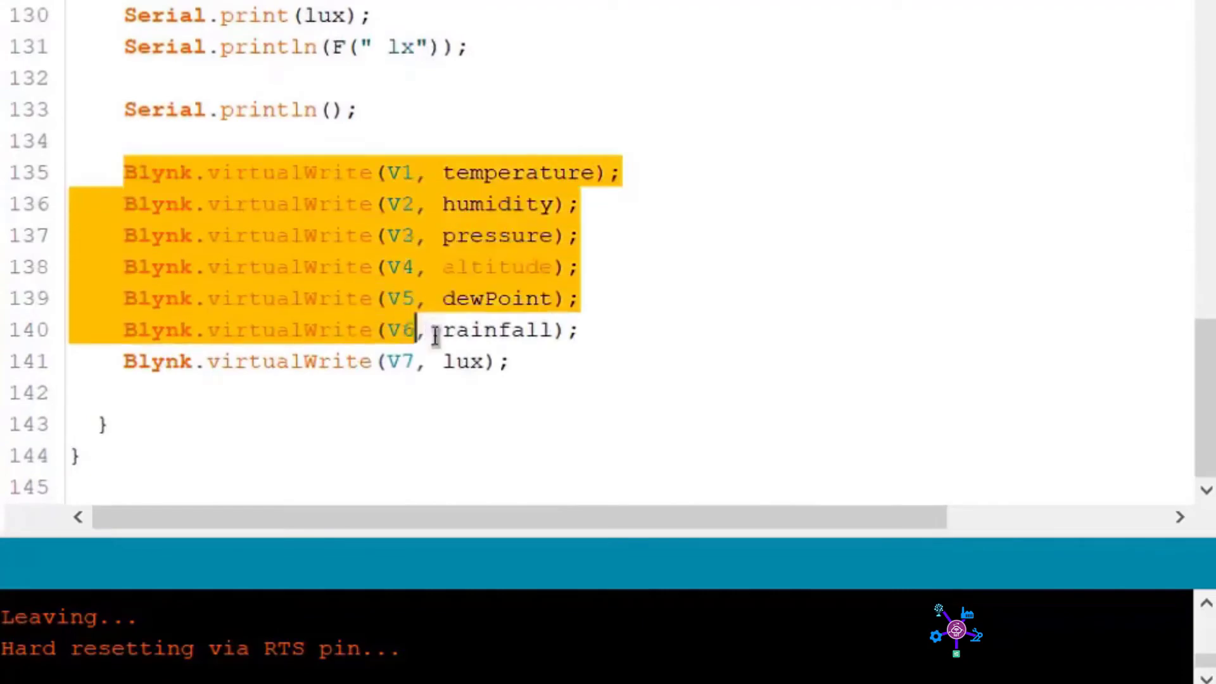
pyautogui.scroll(3)
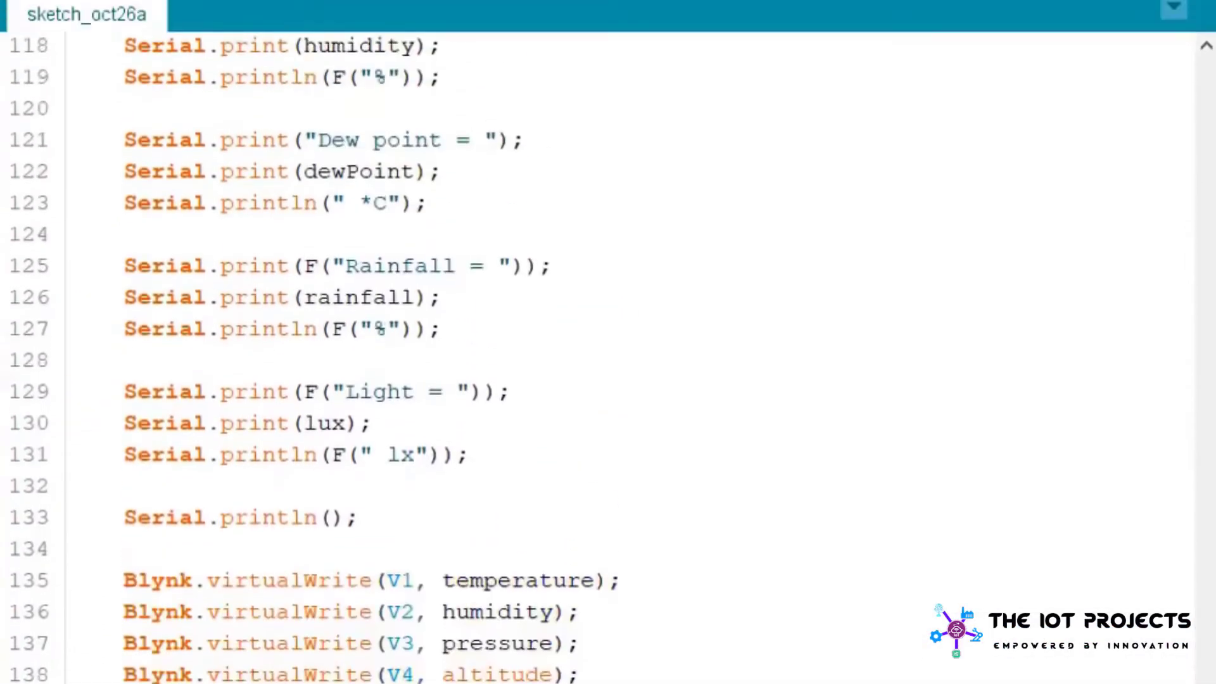